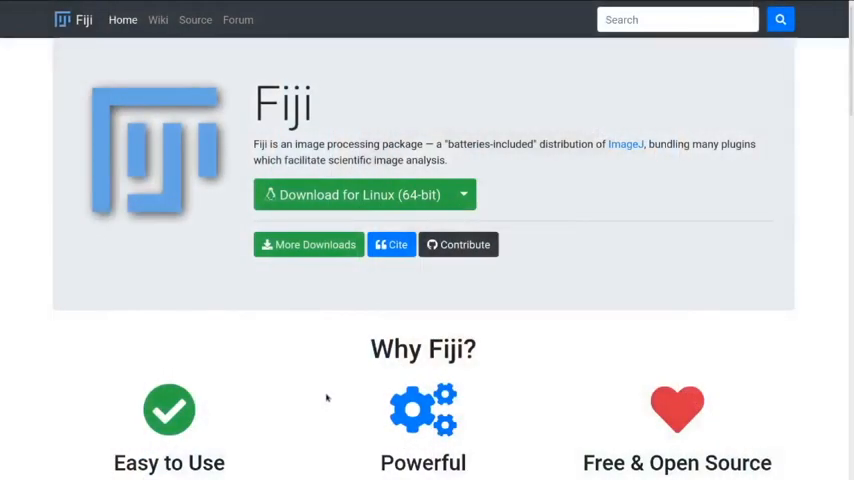
mouse_move(429, 183)
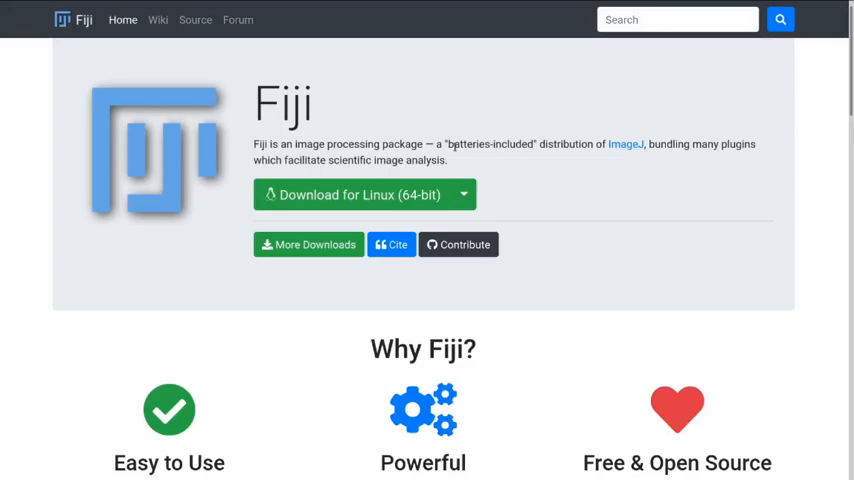
mouse_move(338, 75)
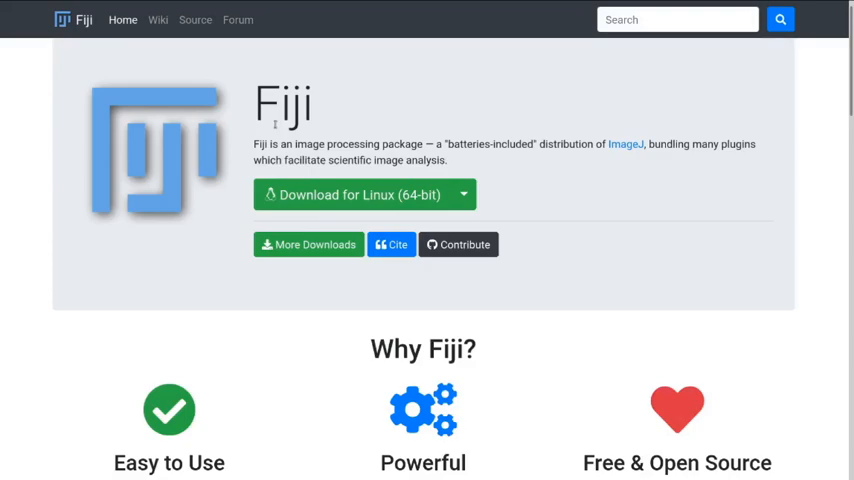
Open the ImageJ wiki Python page covering Jython scripting and pyimagej options.
click(625, 144)
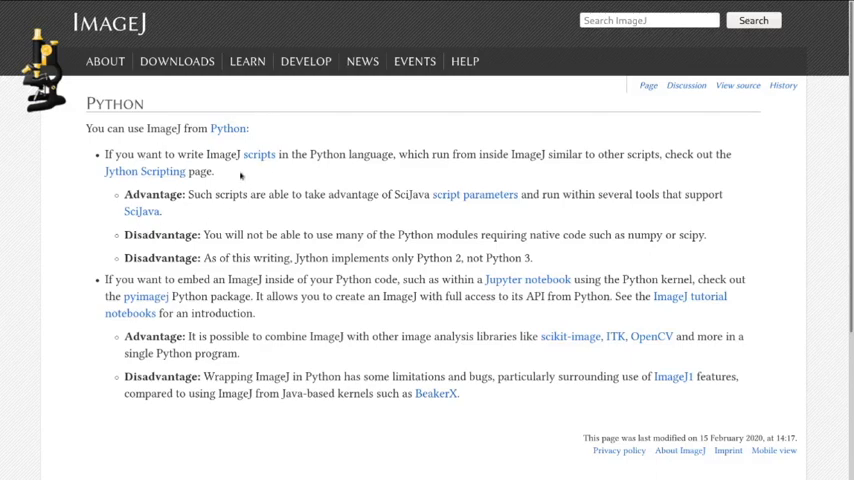
mouse_move(315, 123)
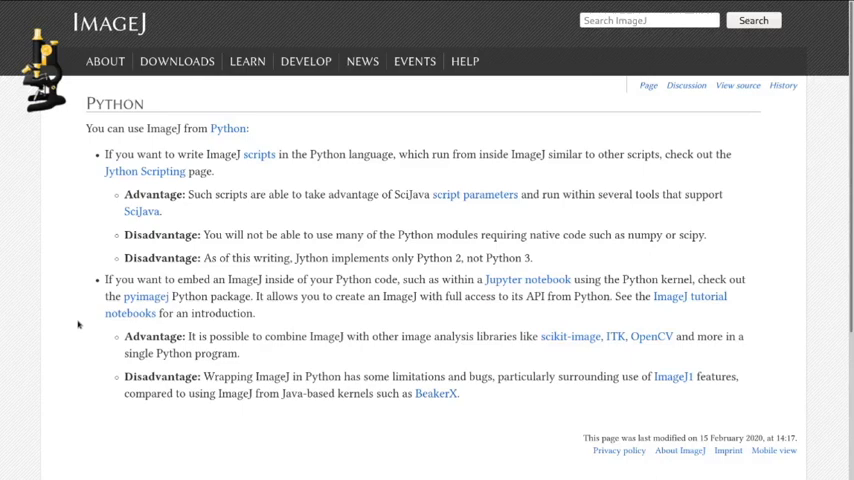
mouse_move(515, 322)
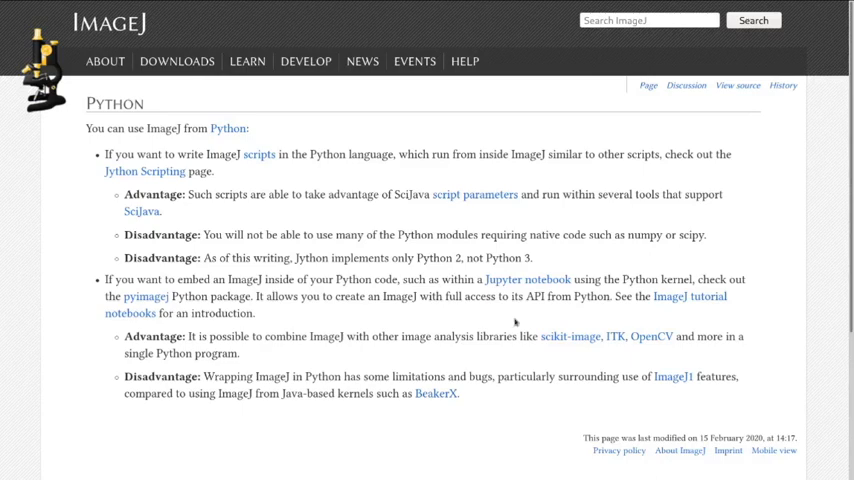
mouse_move(570, 337)
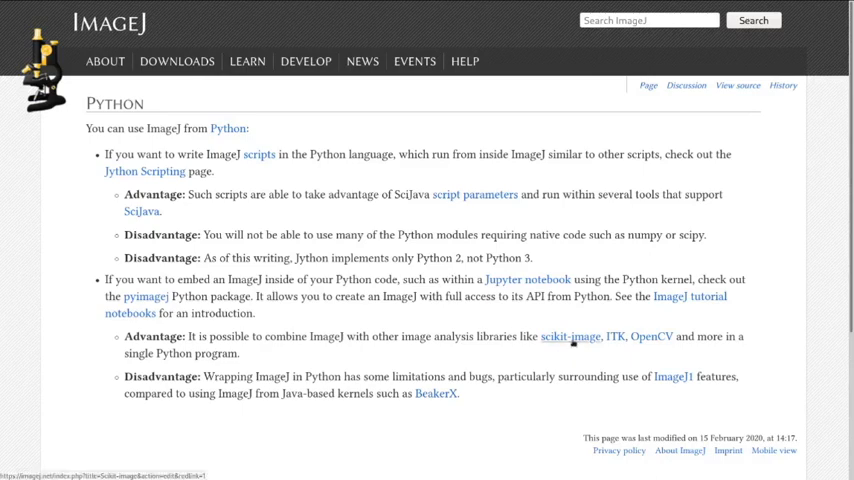
mouse_move(651, 337)
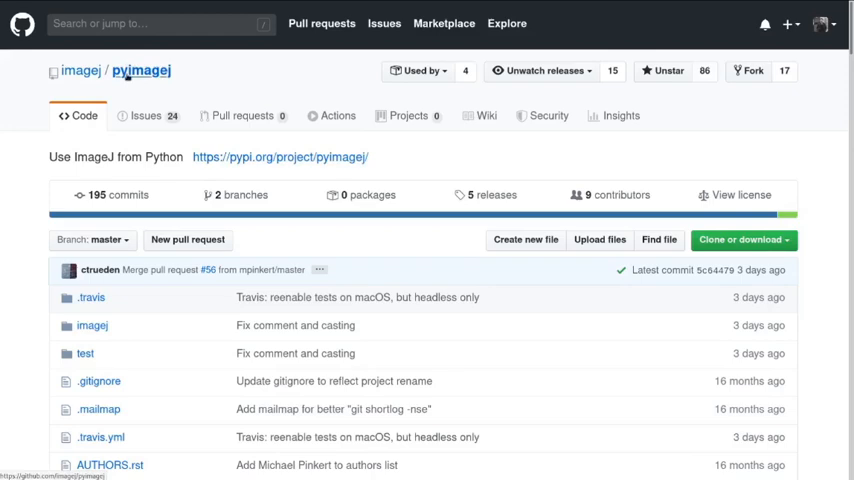
mouse_move(33, 171)
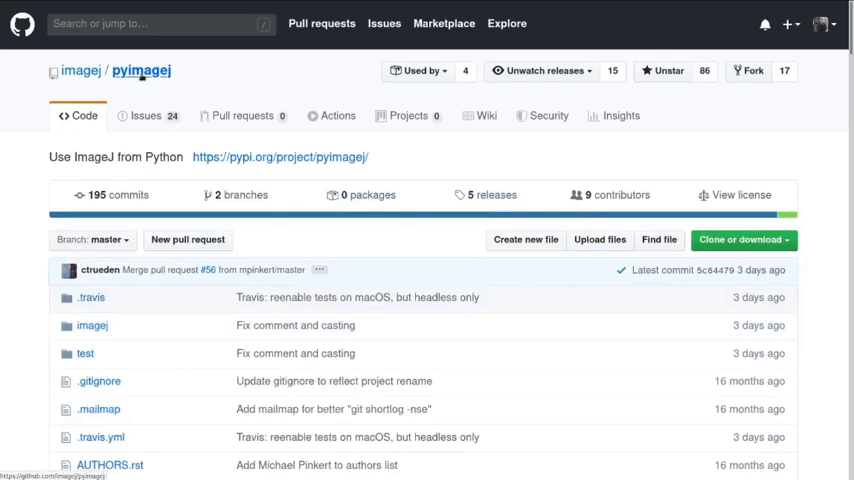
mouse_move(16, 202)
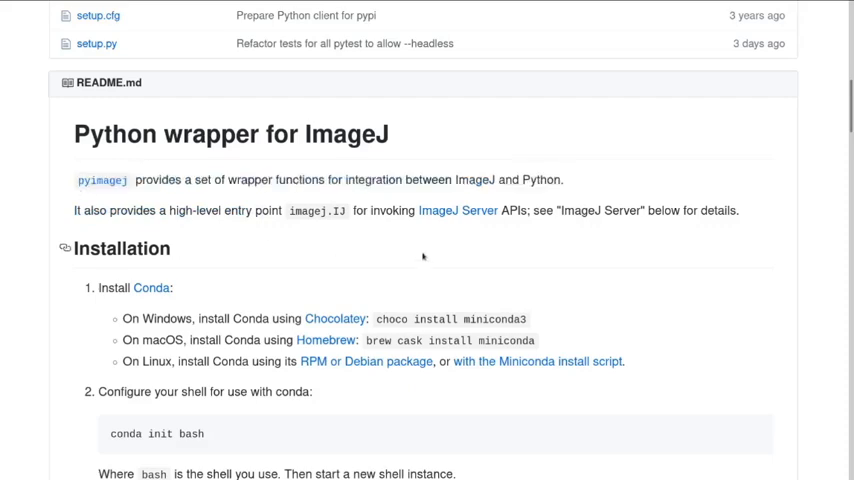
mouse_move(457, 211)
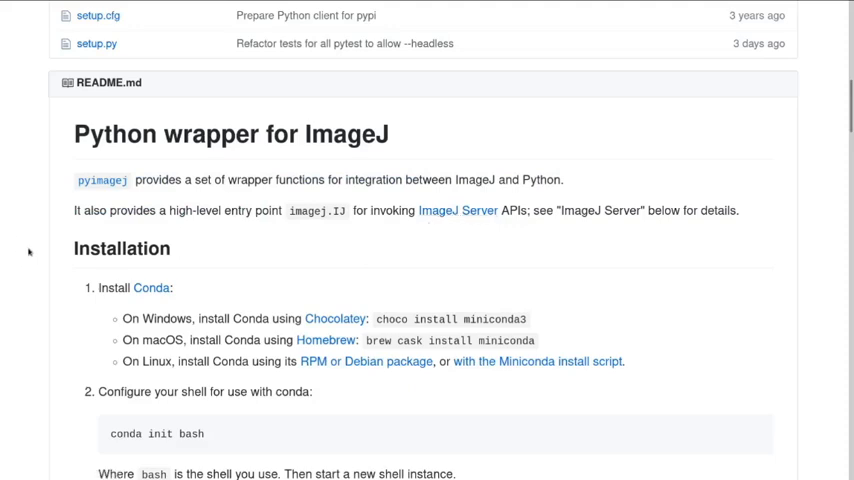
mouse_move(438, 239)
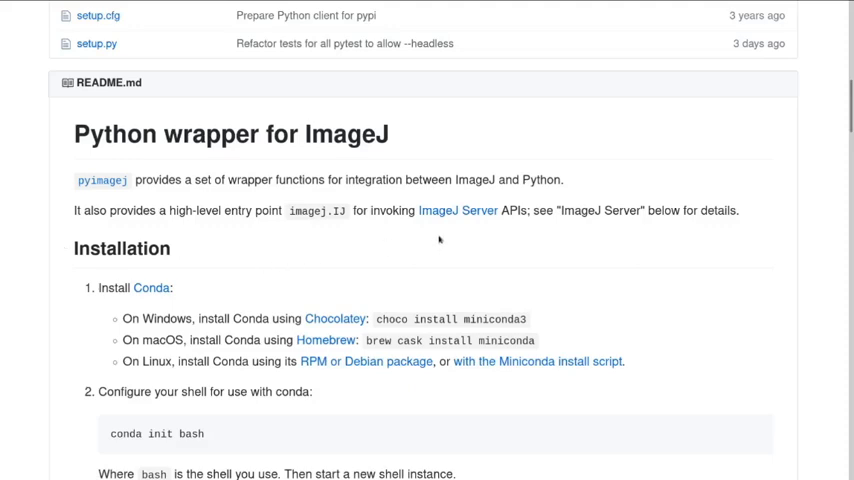
mouse_move(457, 211)
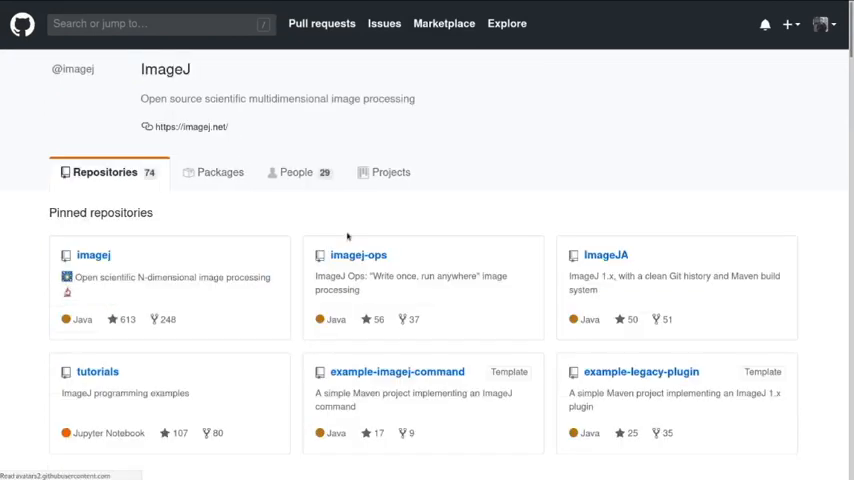
Visit the imagej-ops pinned repository, then go back to the pyimagej README.
click(358, 254)
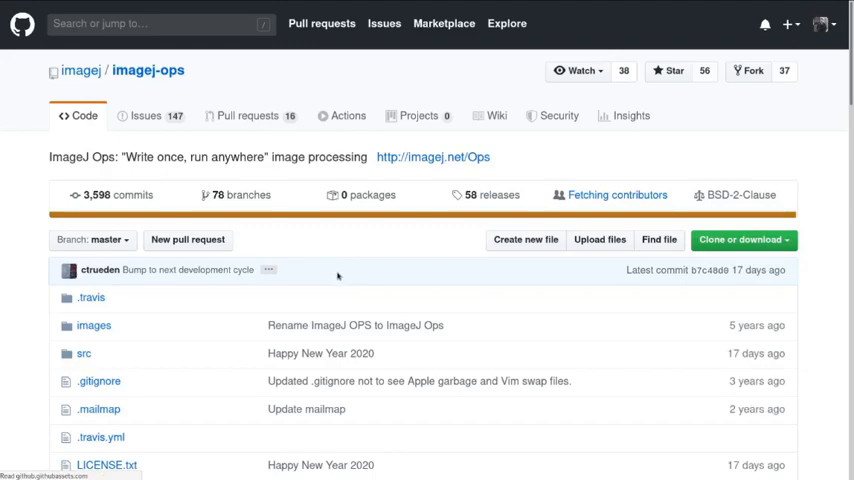
scroll(down, 3)
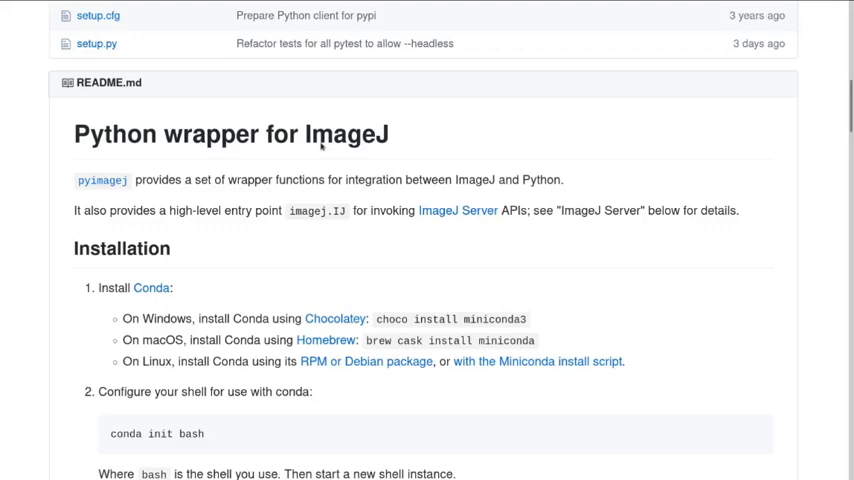
mouse_move(246, 238)
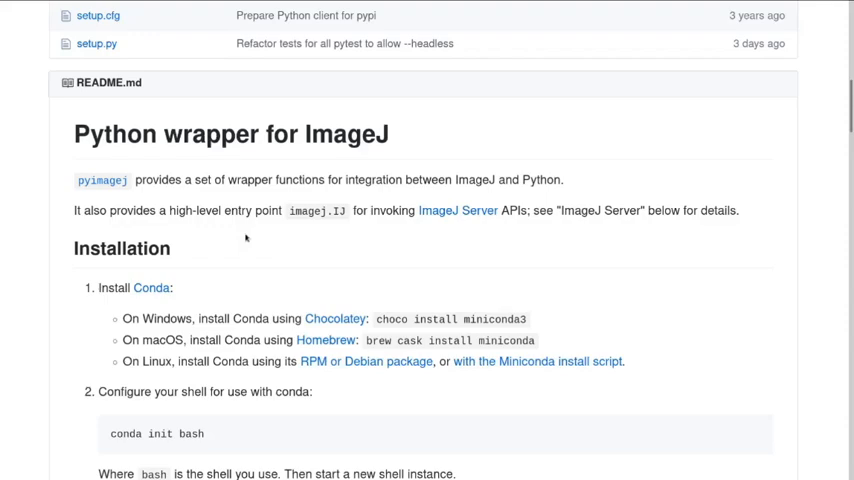
Scroll the pyimagej README down to Quick start and Creating the ImageJ gateway.
scroll(down, 3)
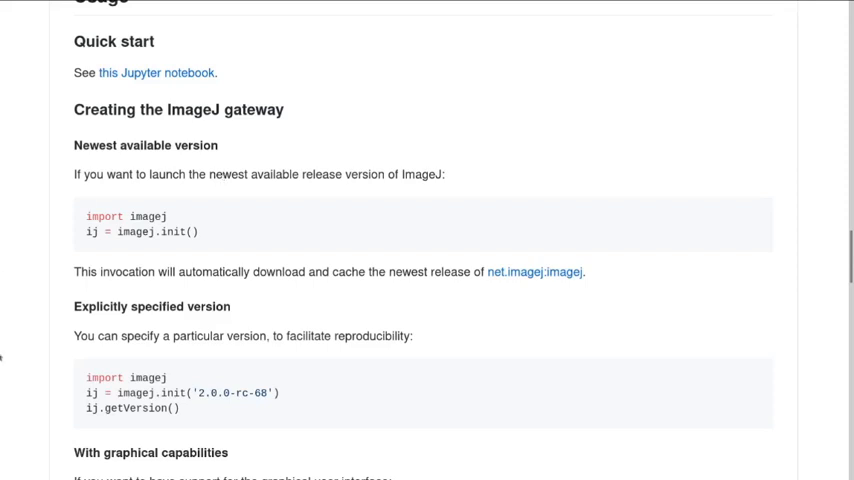
mouse_move(18, 356)
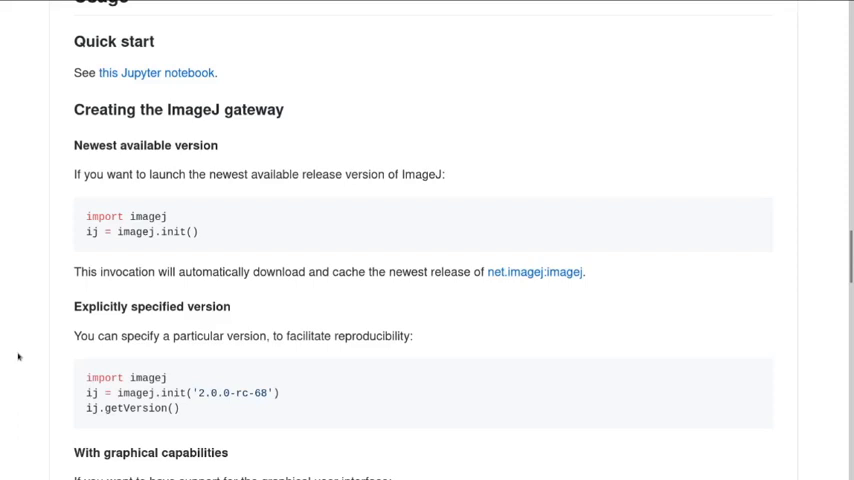
mouse_move(448, 168)
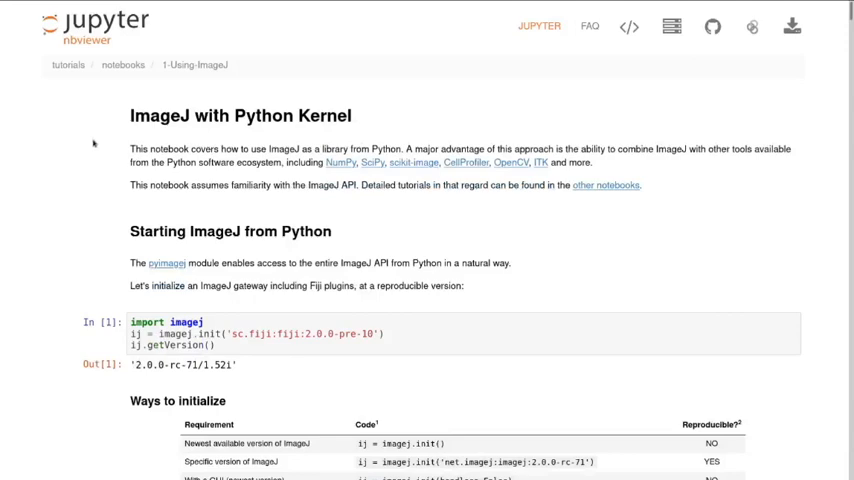
mouse_move(45, 162)
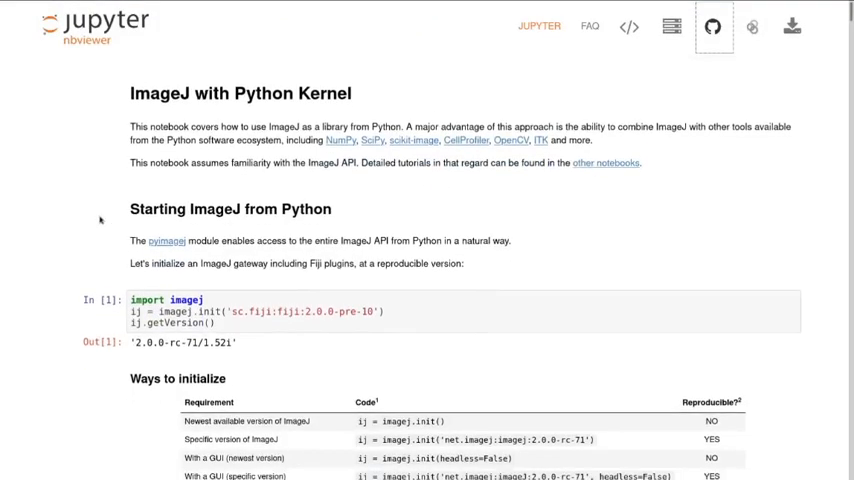
Scroll the 'ImageJ with Python Kernel' notebook to the 'Ways to initialize' table.
scroll(down, 3)
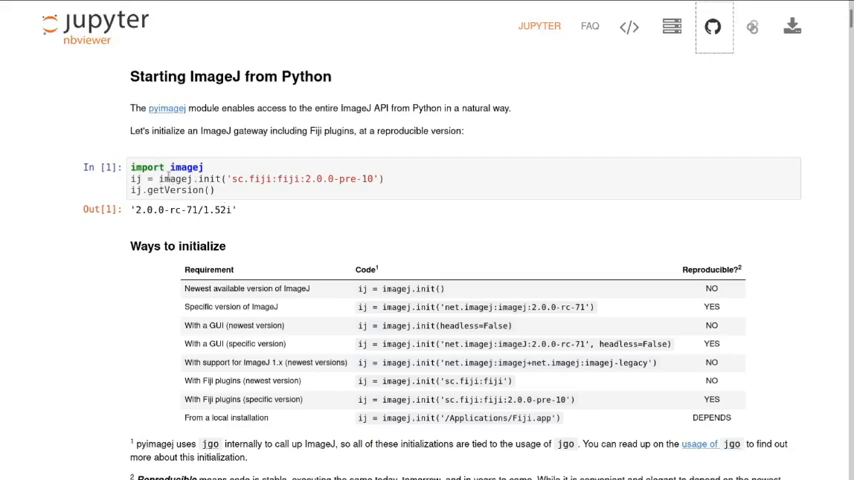
mouse_move(56, 177)
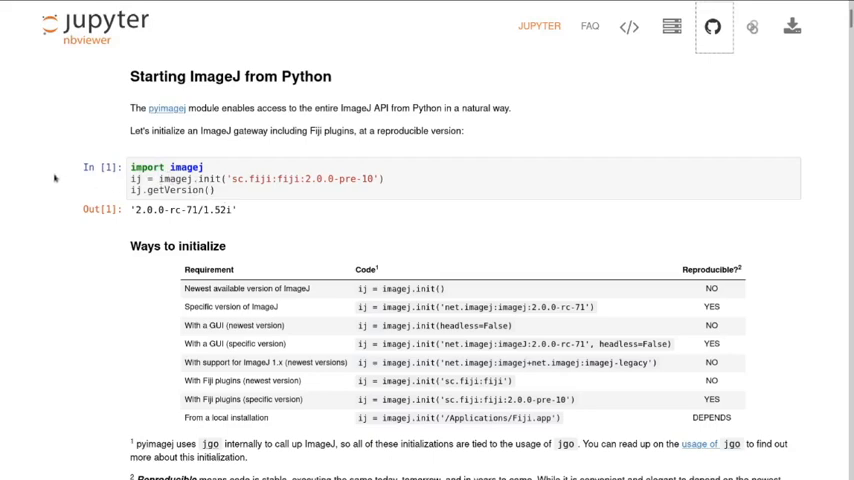
scroll(down, 3)
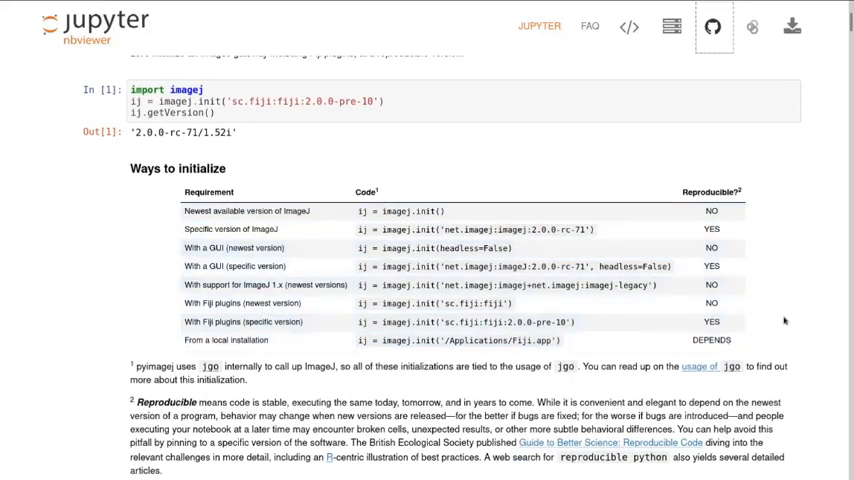
mouse_move(643, 234)
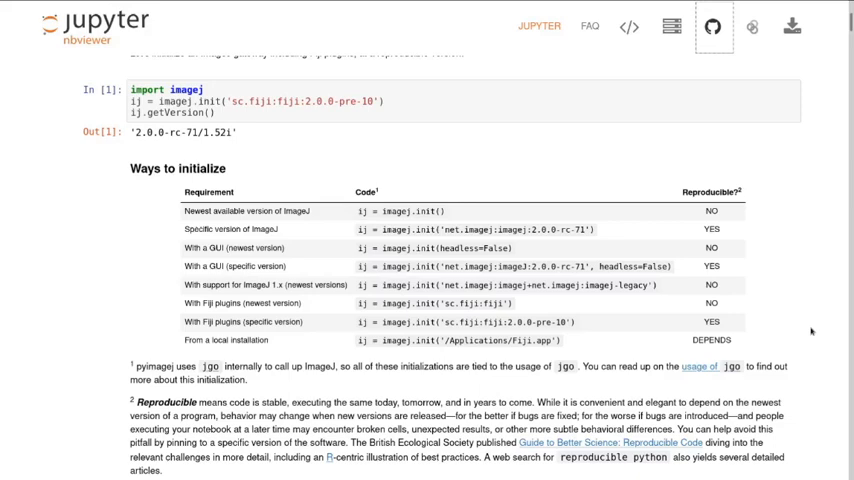
Skim the notebook's later examples down to the clown image example.
scroll(down, 3)
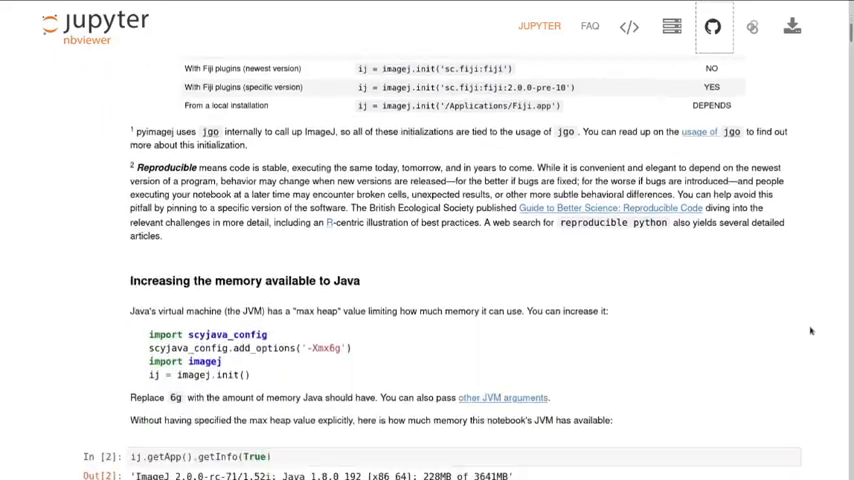
scroll(down, 3)
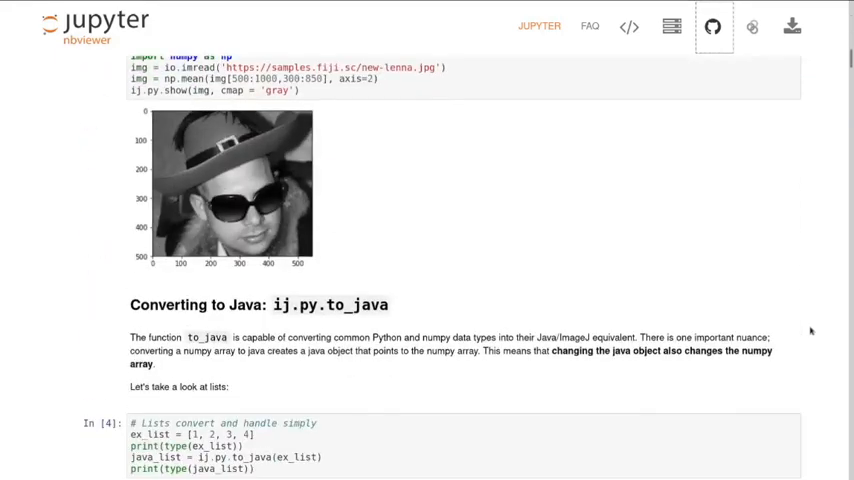
scroll(down, 3)
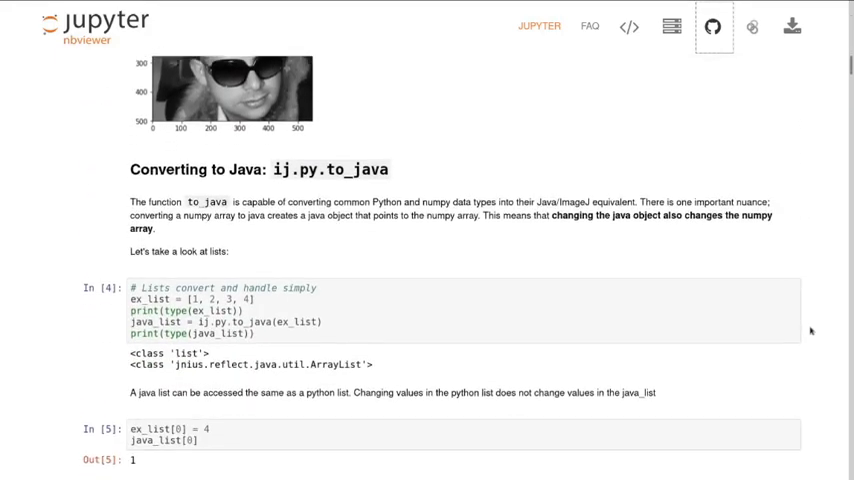
scroll(down, 3)
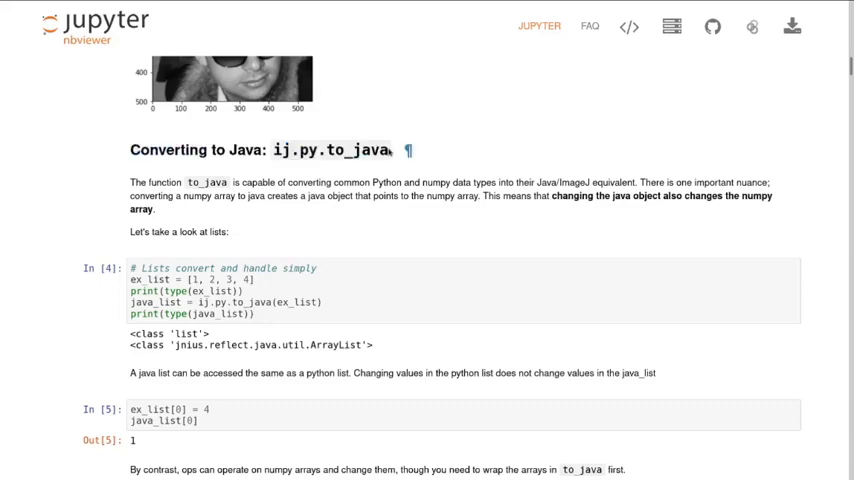
scroll(down, 3)
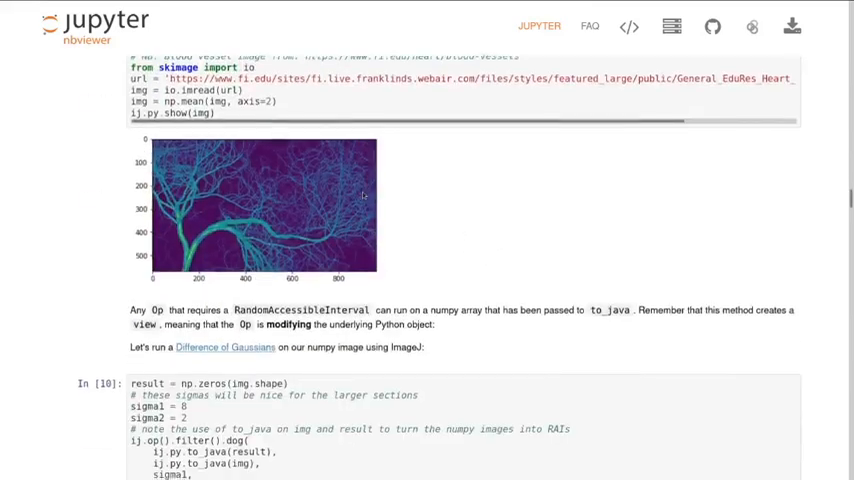
scroll(down, 3)
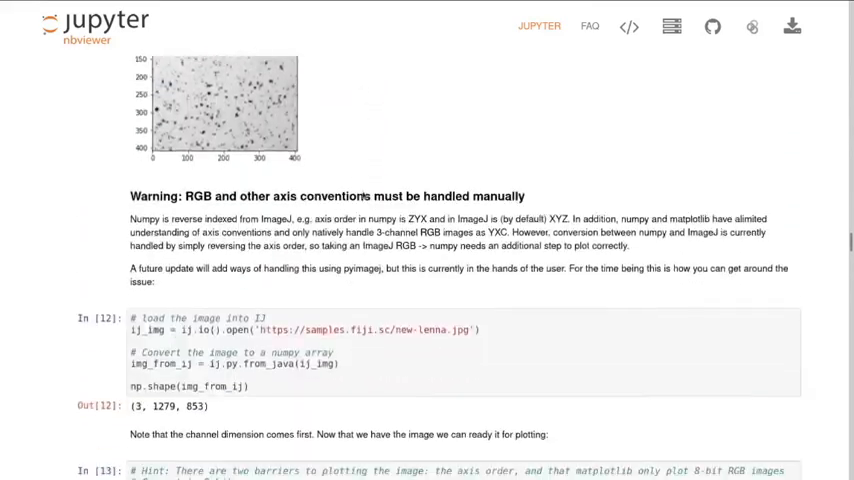
scroll(down, 3)
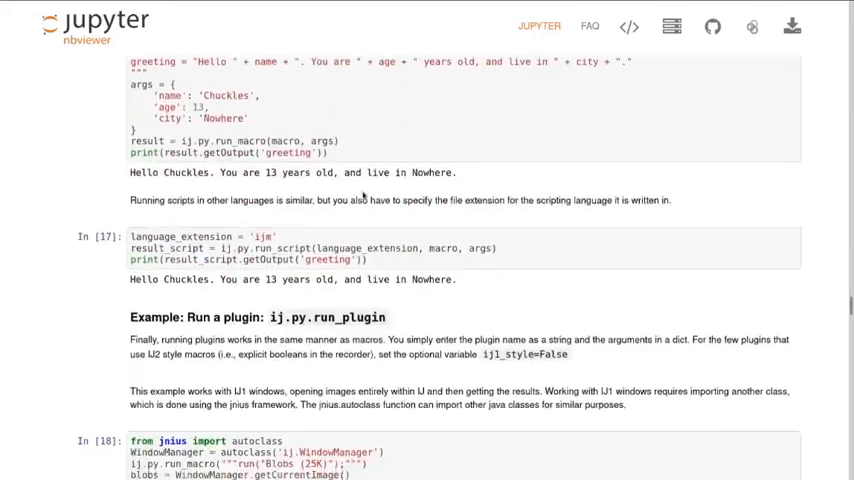
scroll(down, 3)
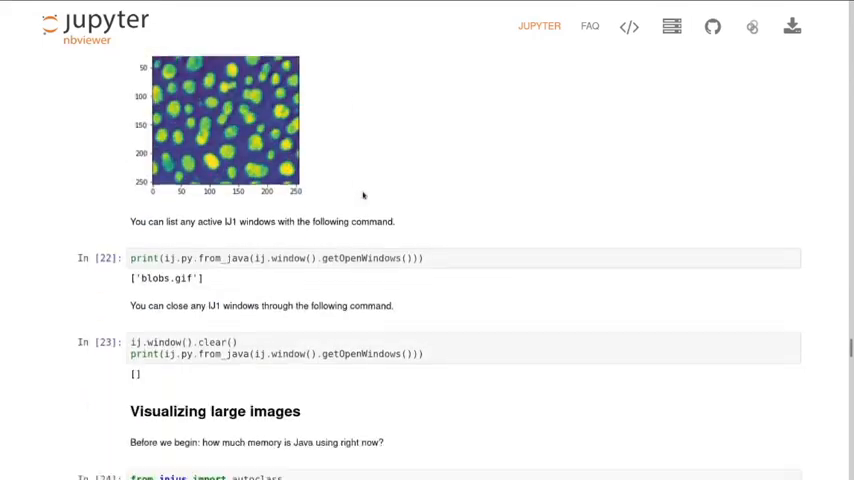
scroll(down, 3)
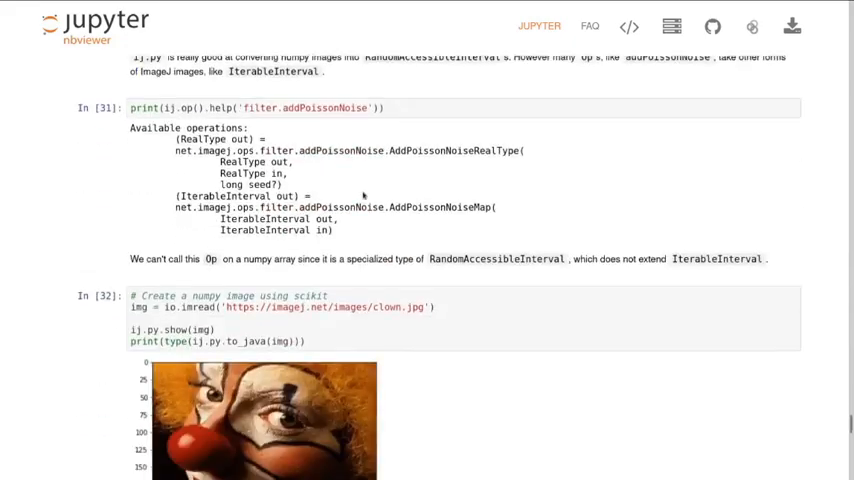
scroll(down, 3)
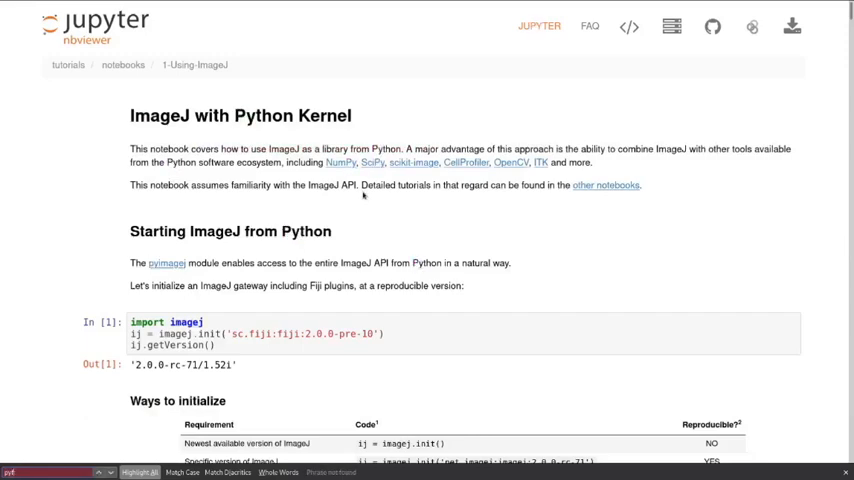
Step through 'from' matches to the 'Running macros, scripts, and plugins' section.
scroll(down, 3)
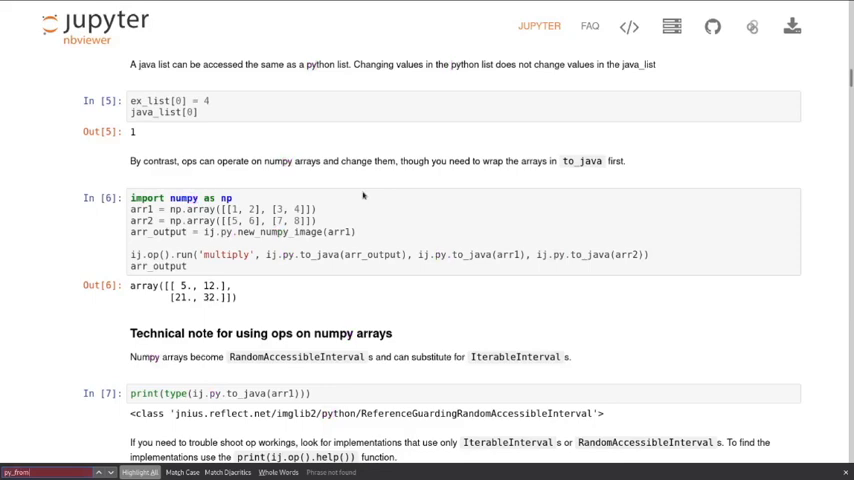
scroll(down, 3)
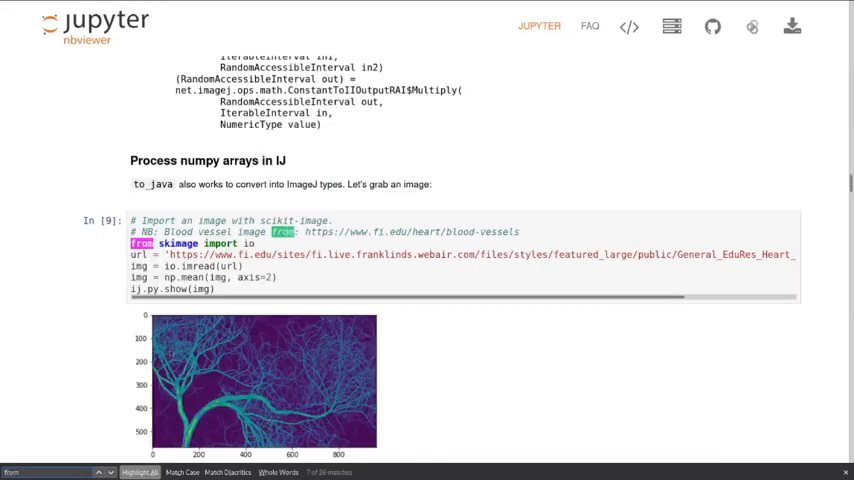
scroll(down, 3)
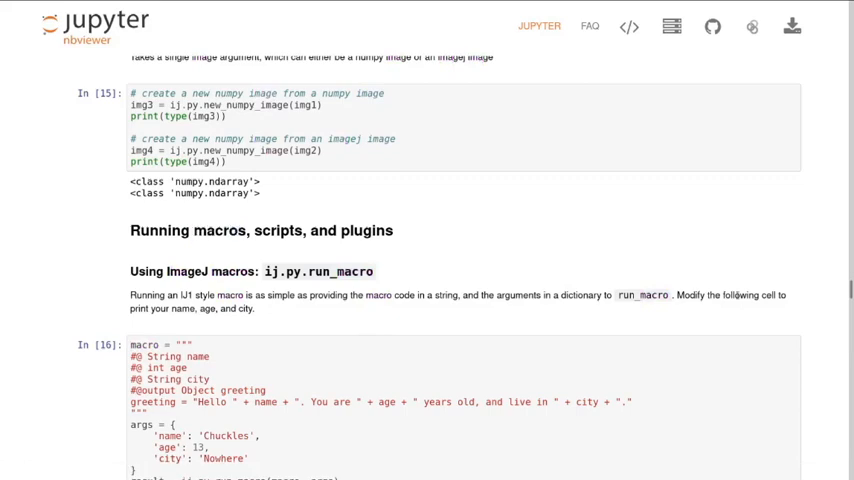
mouse_move(63, 253)
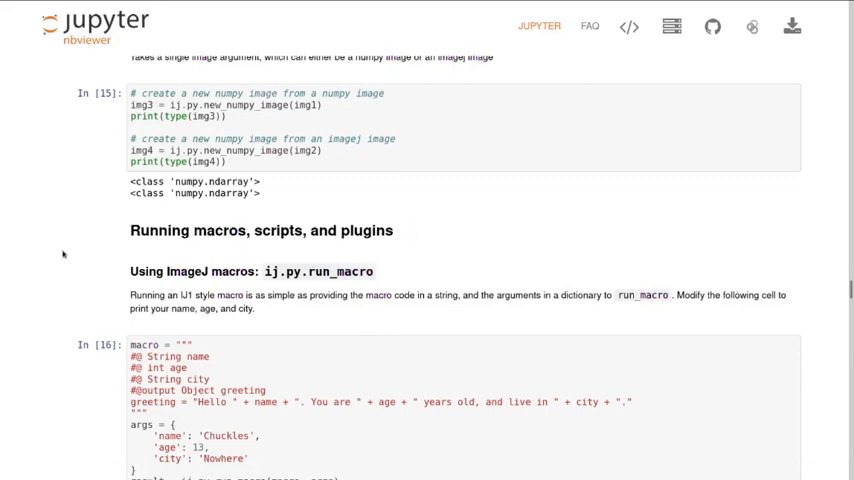
Read past the run_script examples to the 'Mean' run_plugin cells In [20] and In [21].
scroll(down, 3)
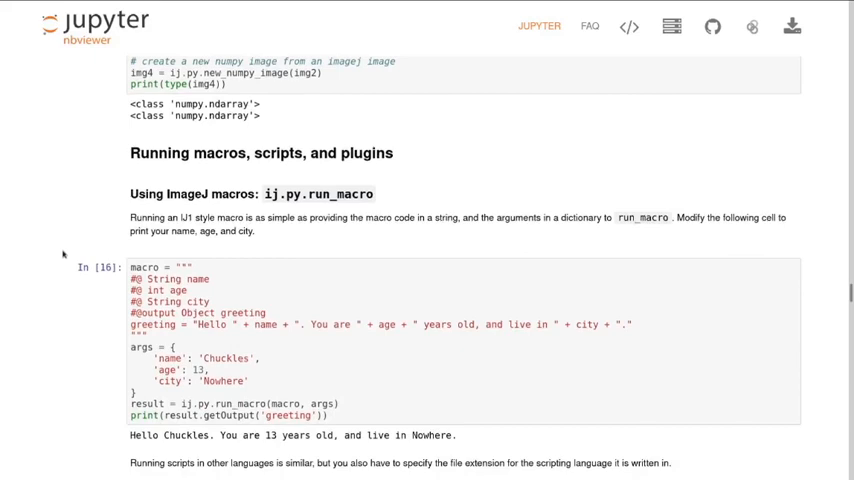
scroll(up, 3)
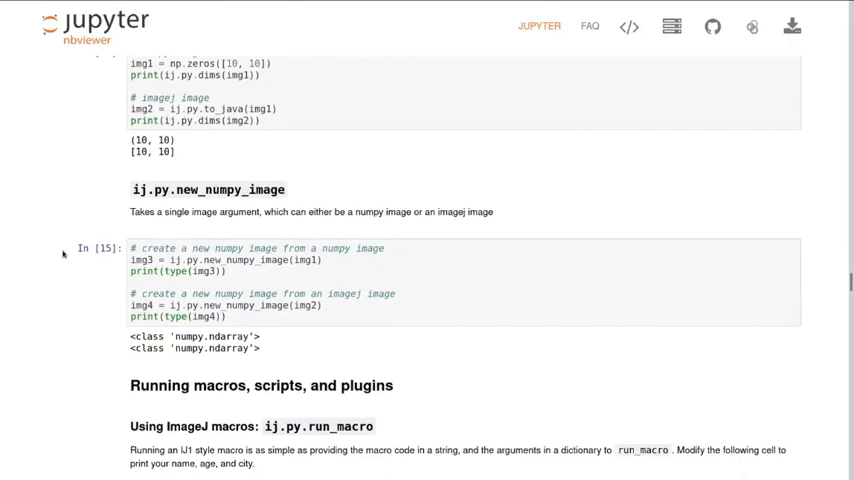
scroll(down, 3)
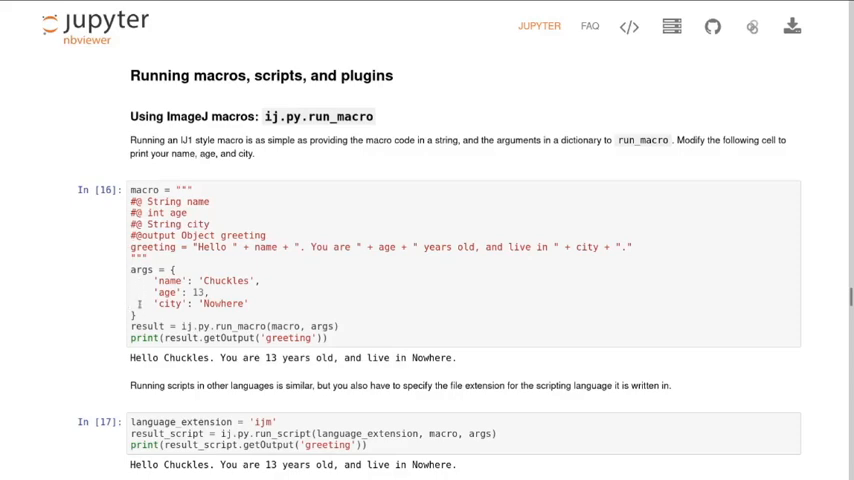
mouse_move(72, 292)
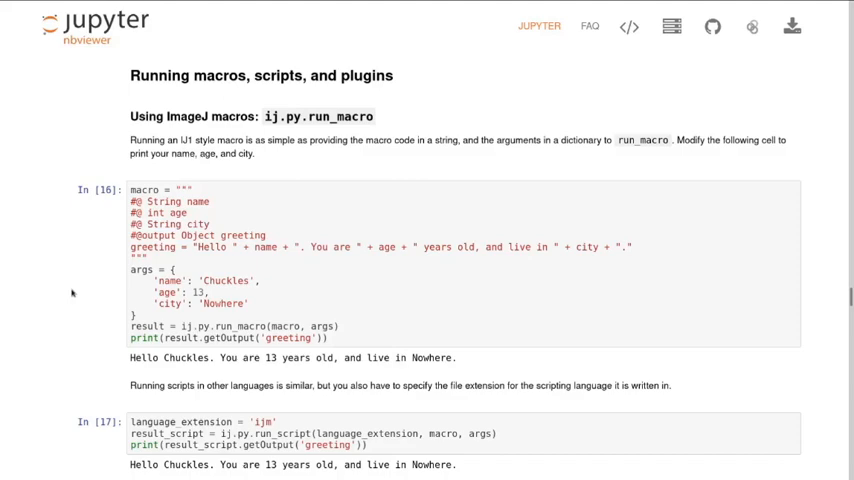
scroll(down, 3)
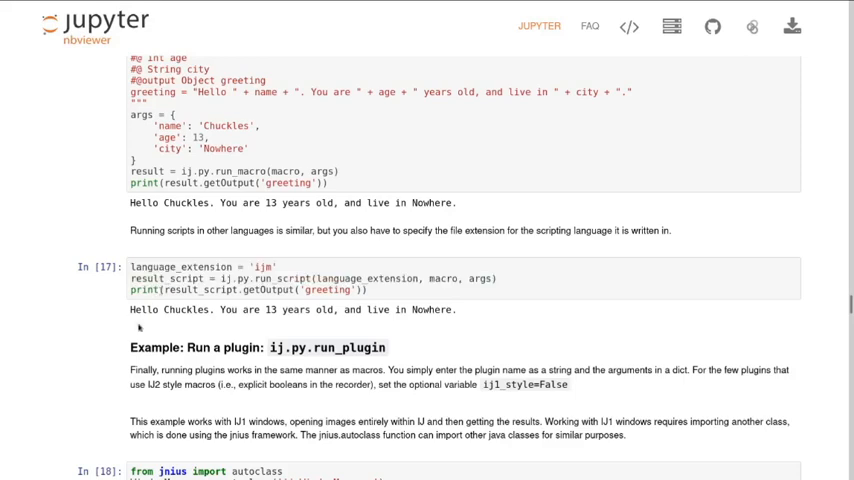
scroll(down, 3)
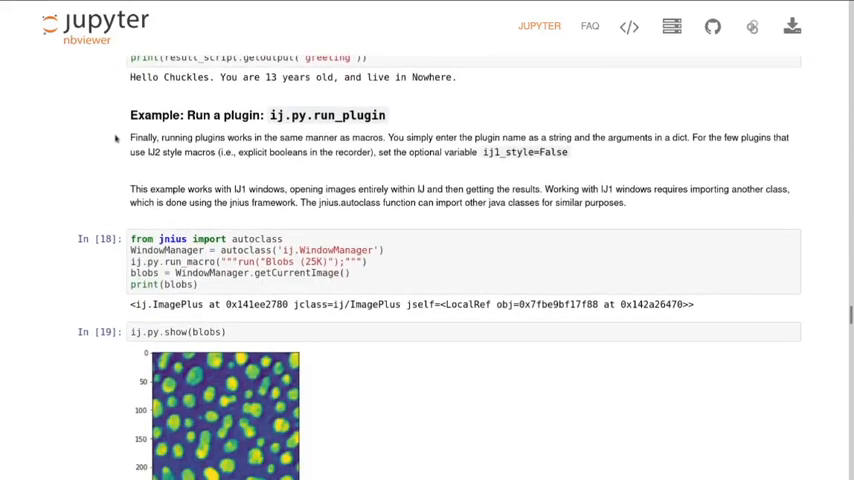
mouse_move(94, 291)
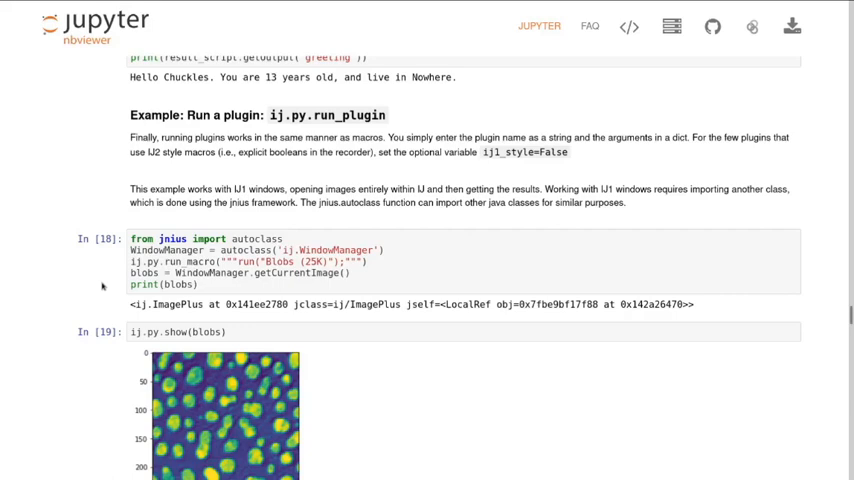
scroll(down, 3)
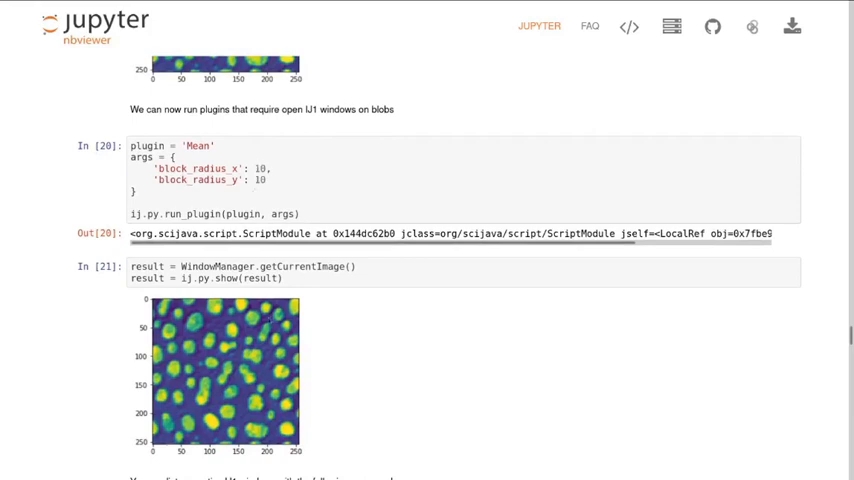
Read cells In [22]–[24], then return to the Difference of Gaussians cell In [10].
scroll(down, 3)
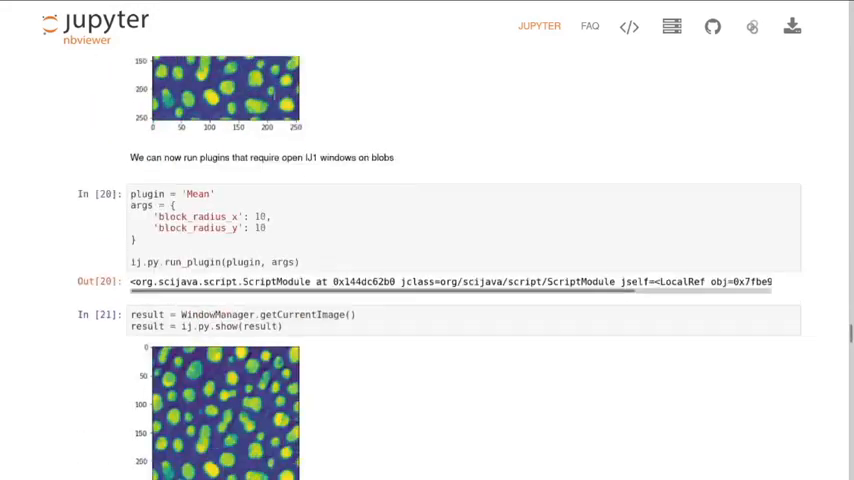
scroll(down, 3)
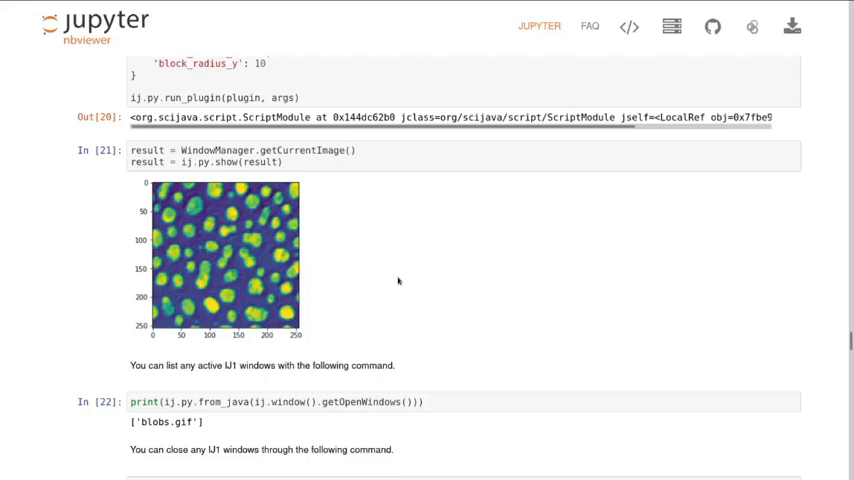
scroll(down, 3)
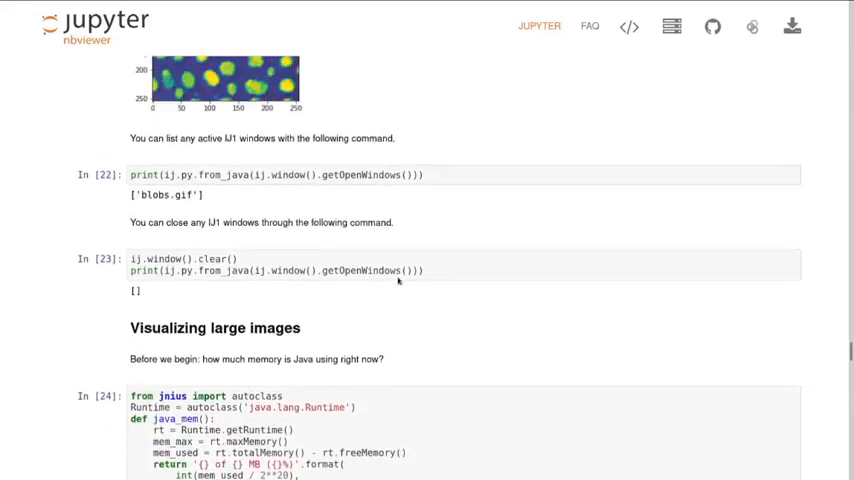
scroll(down, 3)
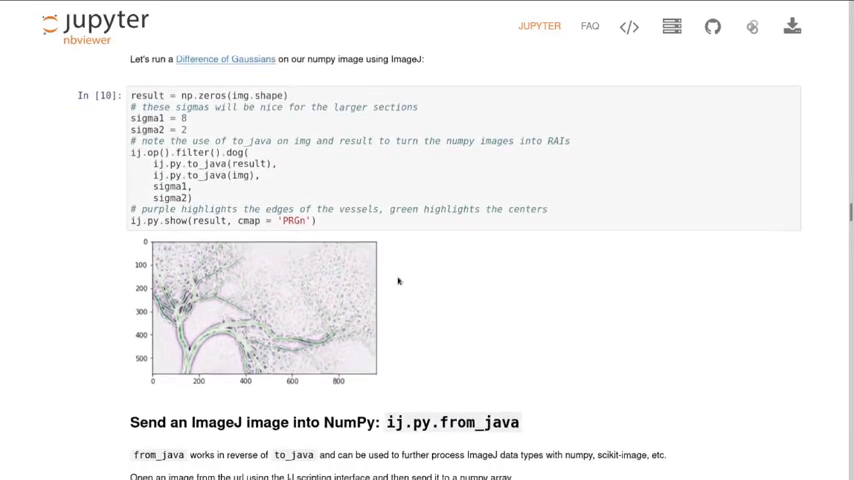
Scroll the notebook, select the multiply help code in In [8], then reach the CellProfiler wiki.
scroll(down, 3)
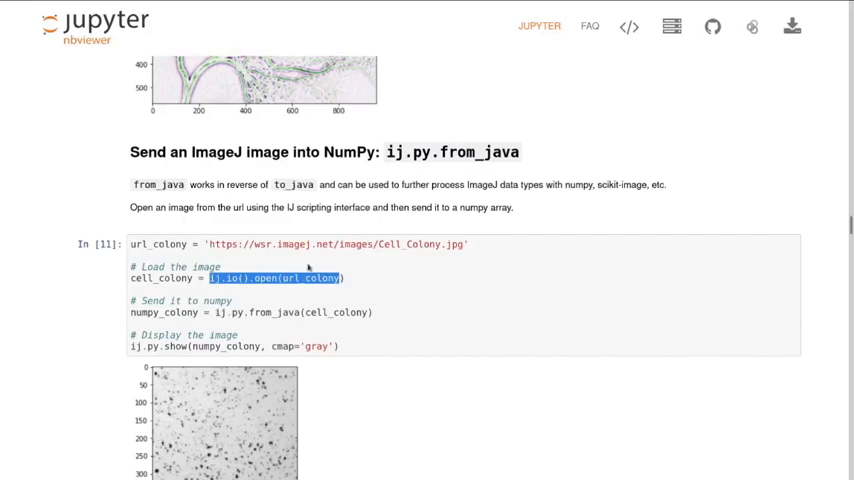
scroll(down, 3)
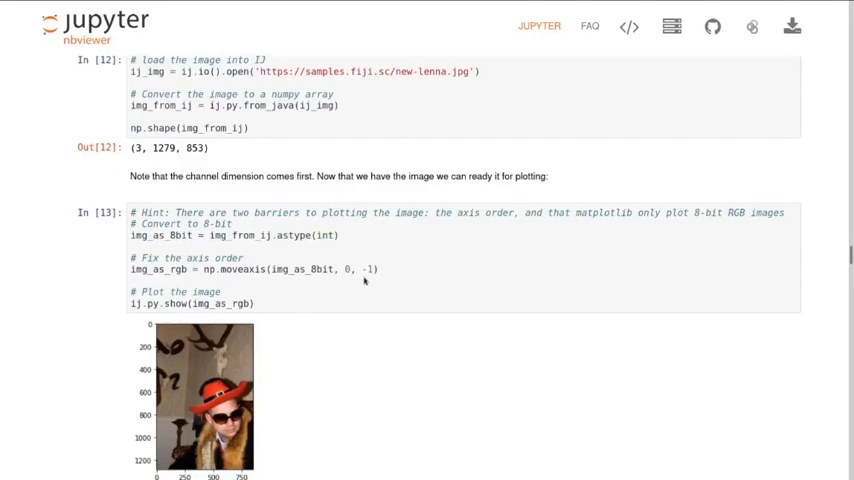
scroll(down, 3)
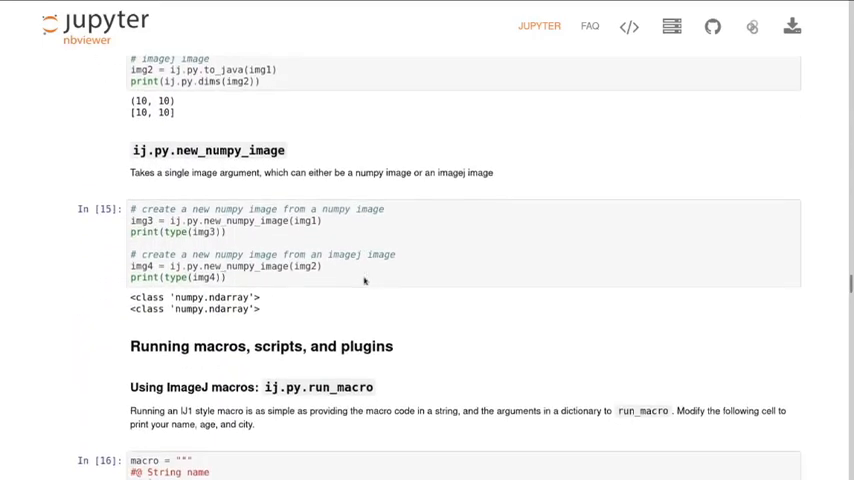
scroll(down, 3)
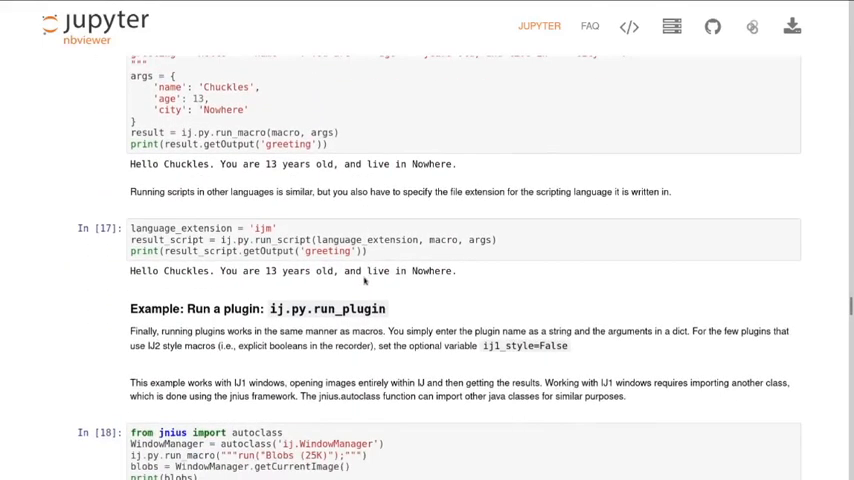
scroll(down, 3)
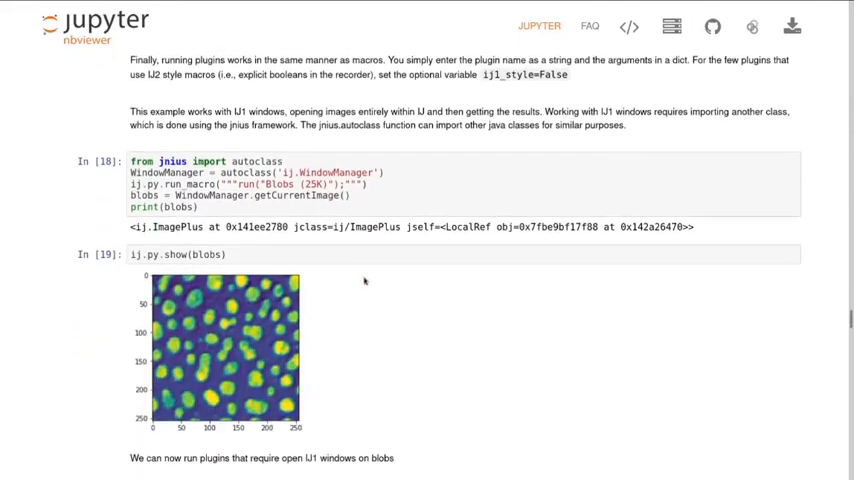
scroll(down, 3)
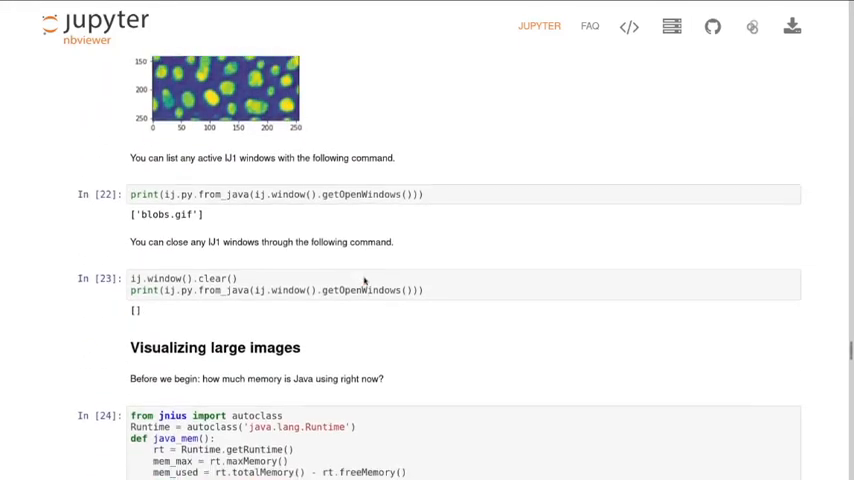
scroll(down, 3)
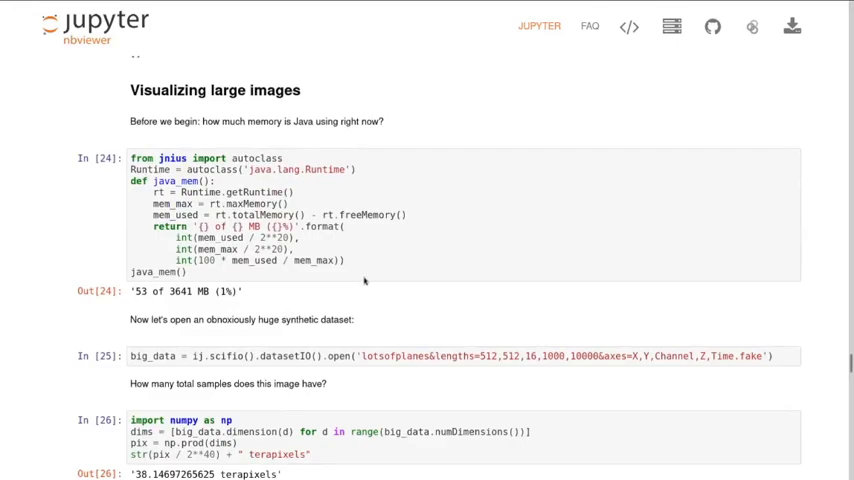
scroll(down, 3)
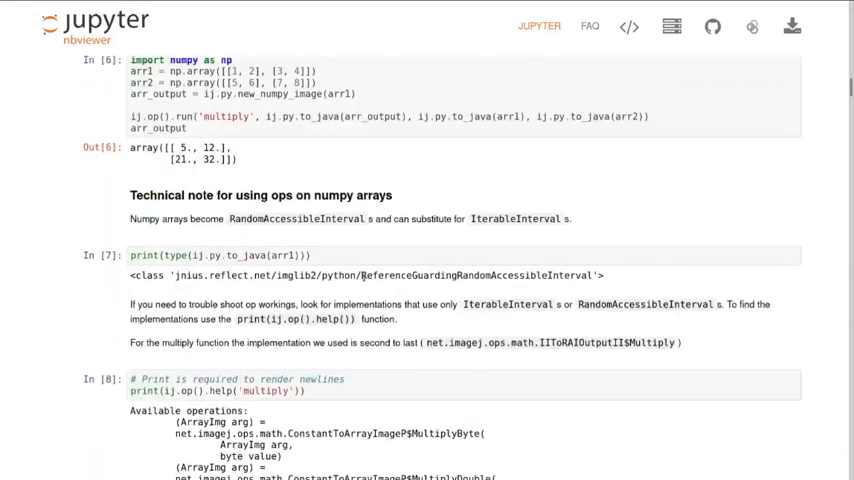
drag(130, 379, 305, 391)
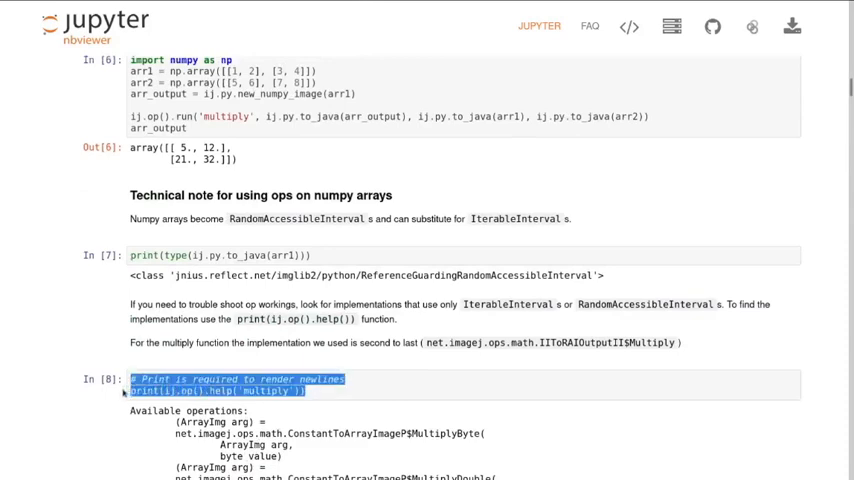
scroll(down, 3)
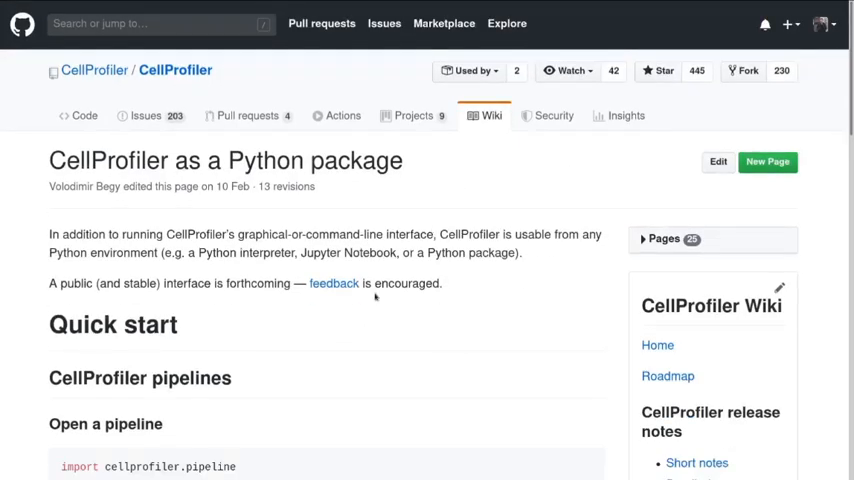
View the pyimagej imagej/server folder and its 'Python client for imagej-server' README.
scroll(down, 3)
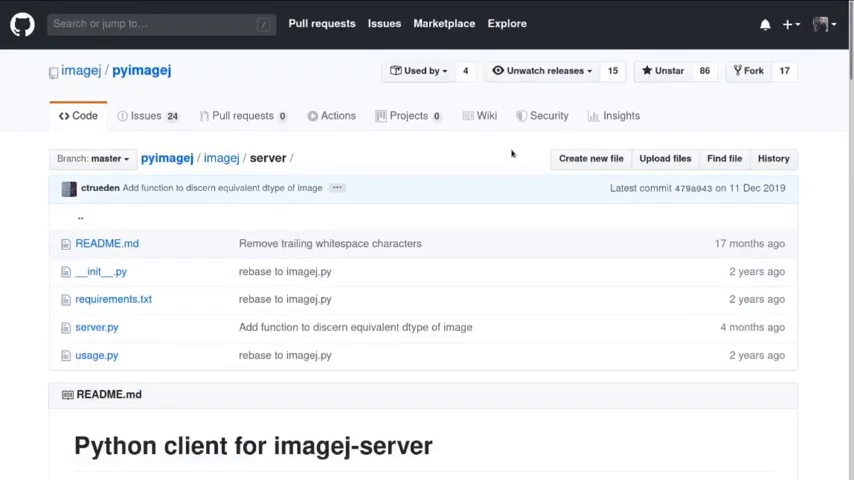
Scroll to the server folder README describing imagej.py's entry point and Requirements.
scroll(down, 3)
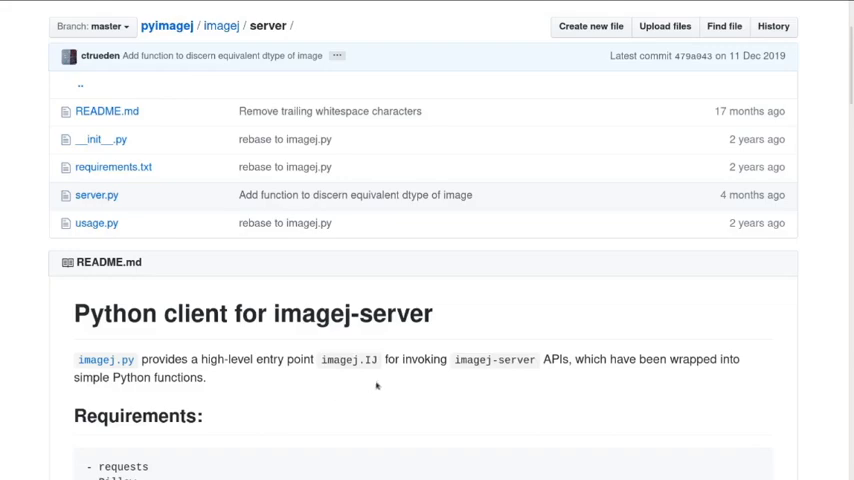
mouse_move(714, 392)
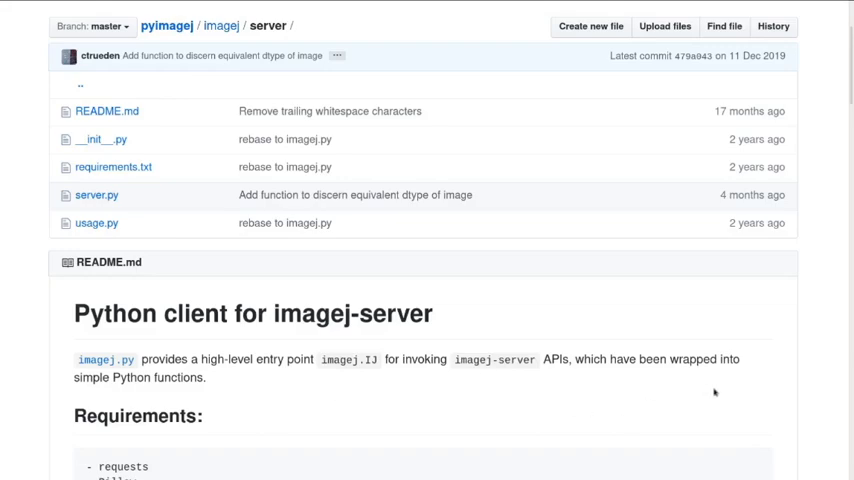